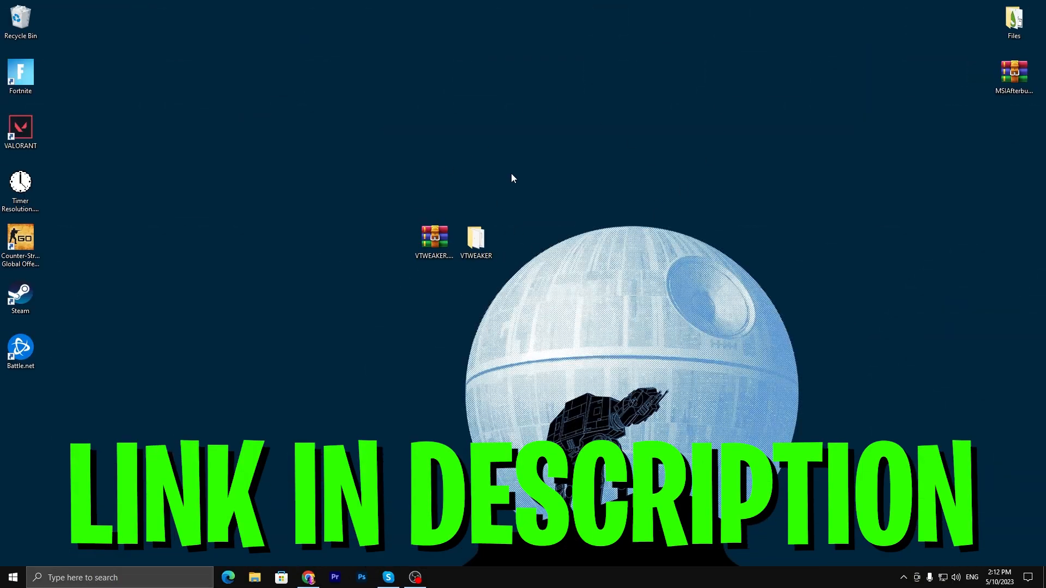
pyautogui.moveTo(424, 226)
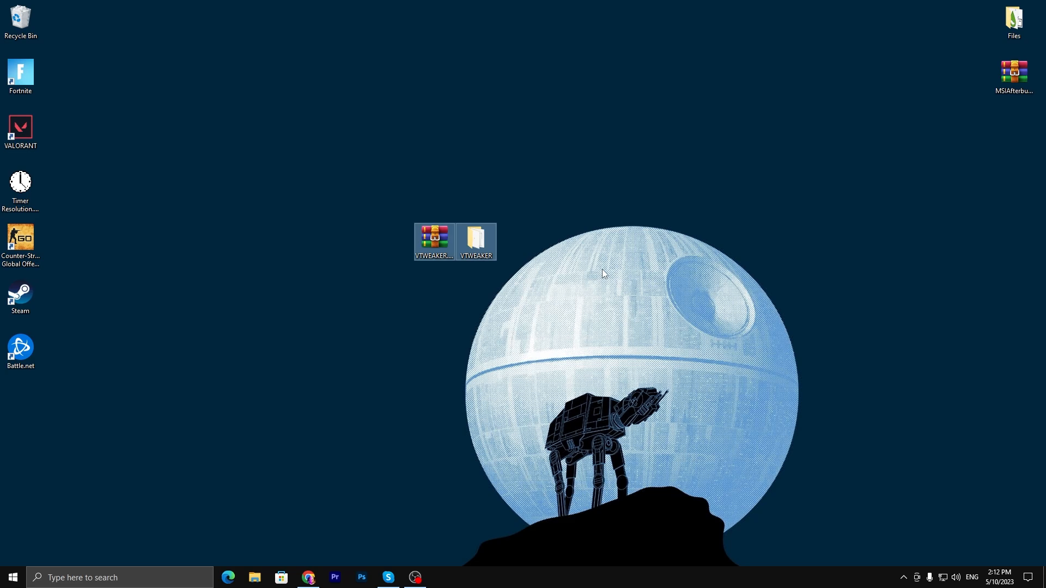
# - Extract VTWEAKER.rar on the desktop into a VTWEAKER folder
pyautogui.rightClick(434, 237)
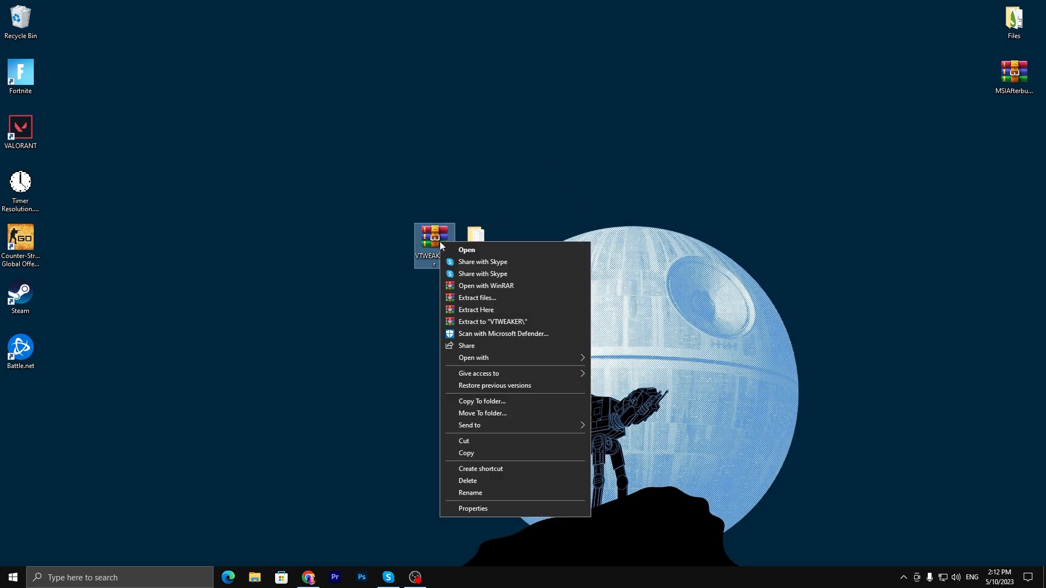
pyautogui.moveTo(496, 327)
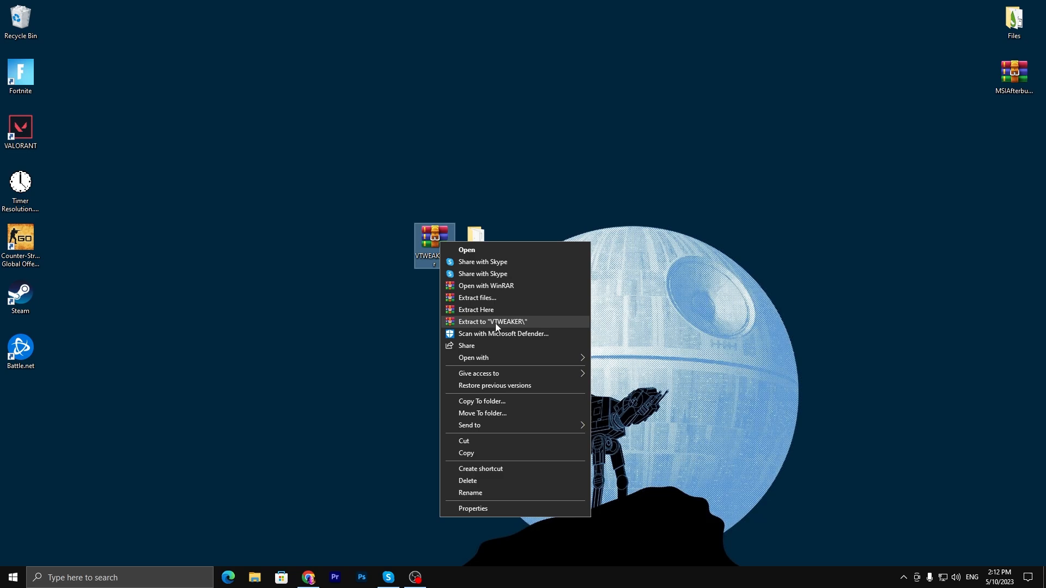
pyautogui.click(492, 322)
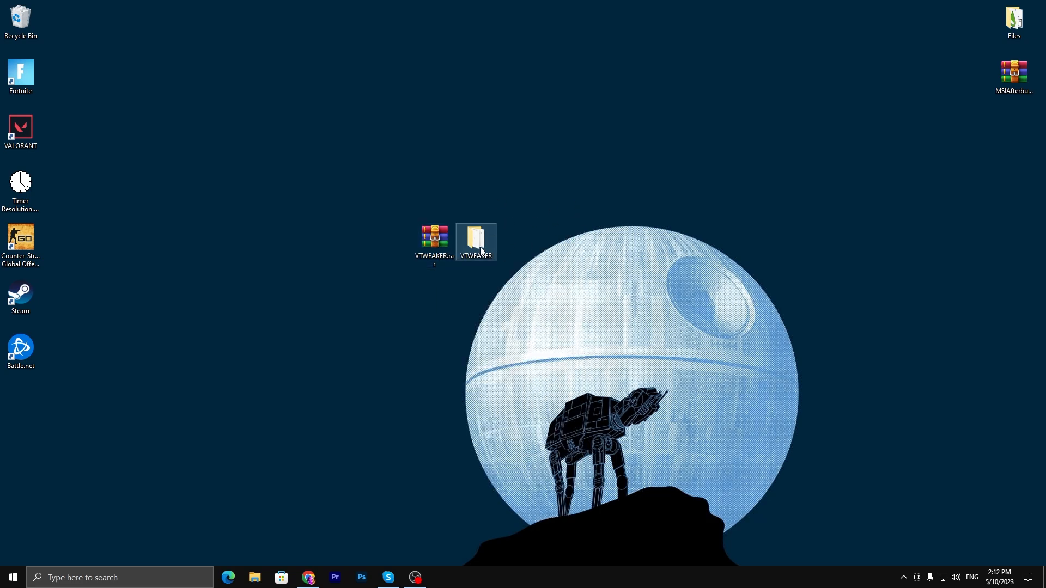
# - Open the VTWEAKER folder and run VTweaker Version 1.3v as administrator
pyautogui.doubleClick(475, 238)
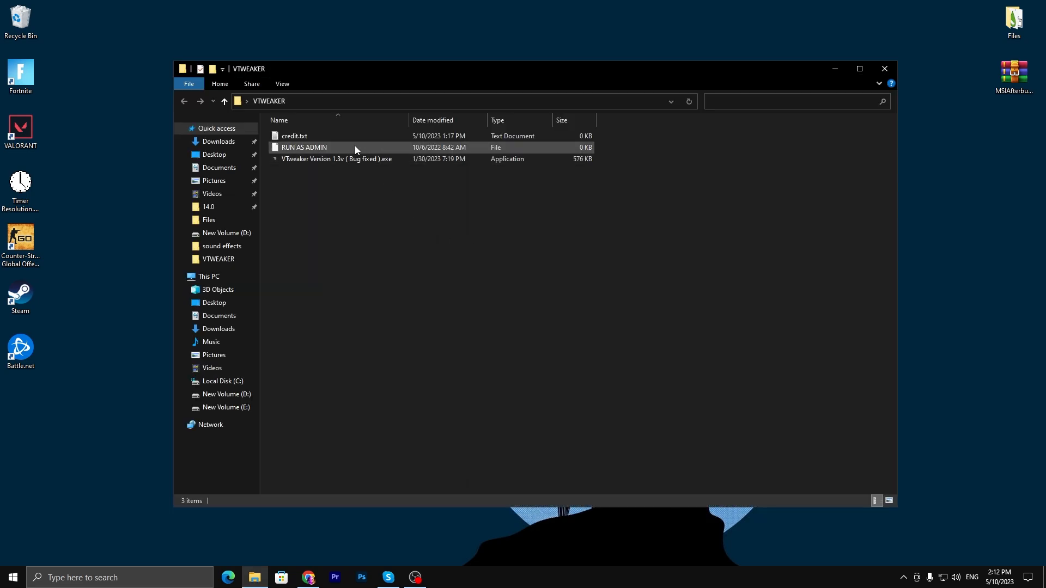
pyautogui.moveTo(310, 147)
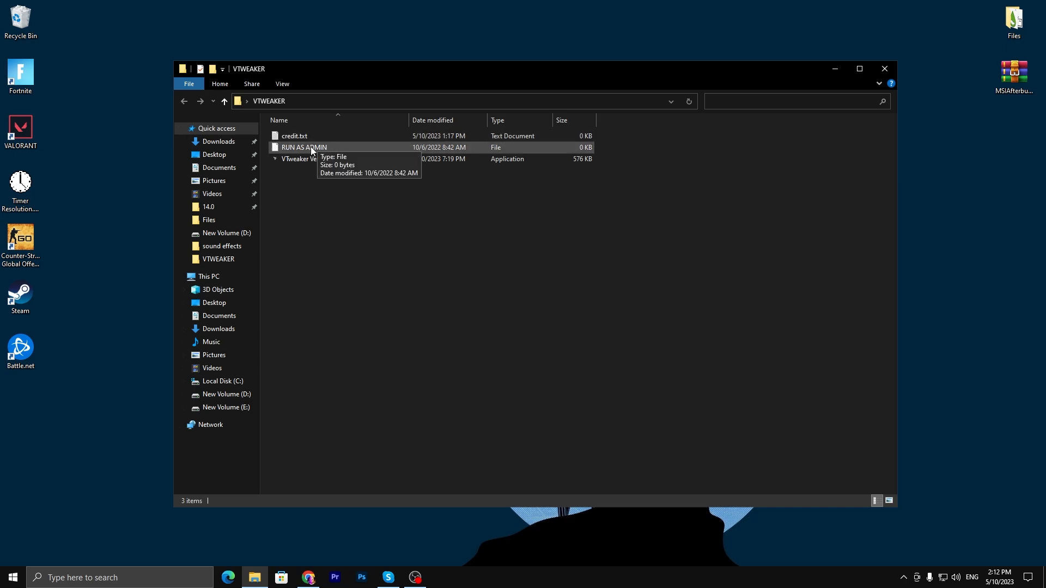
pyautogui.moveTo(309, 158)
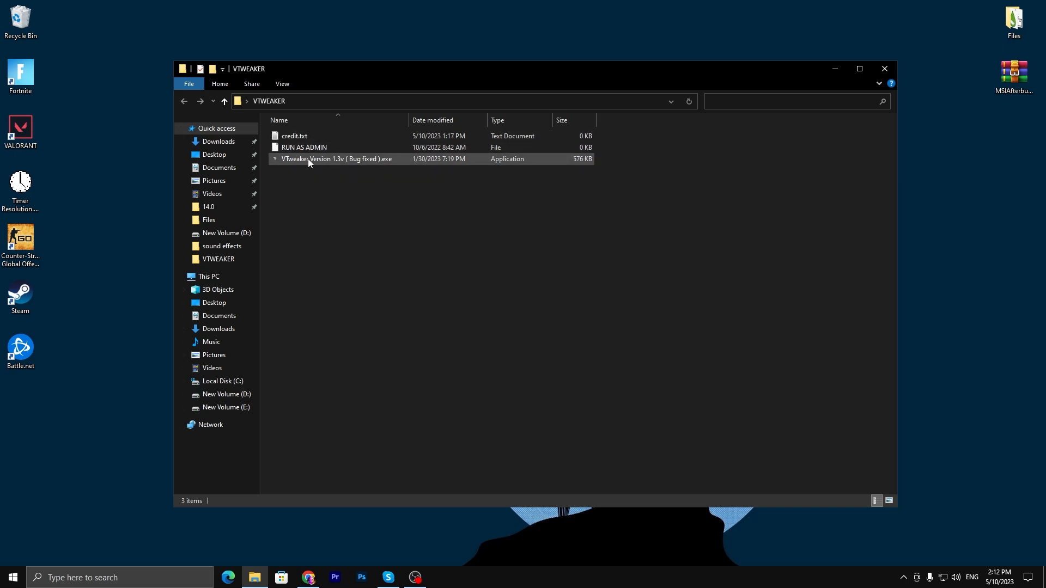
pyautogui.moveTo(309, 159)
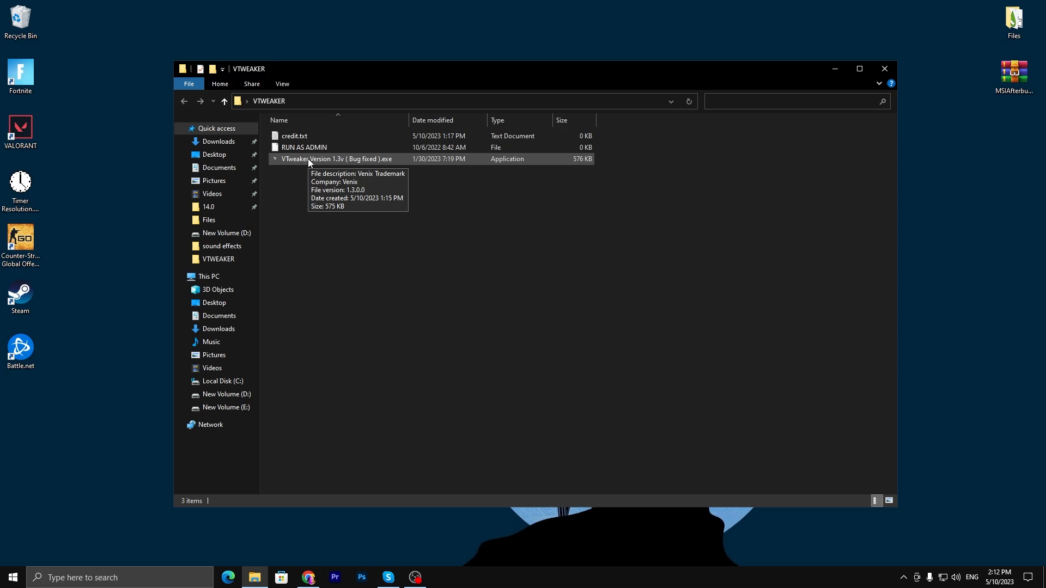
pyautogui.rightClick(333, 159)
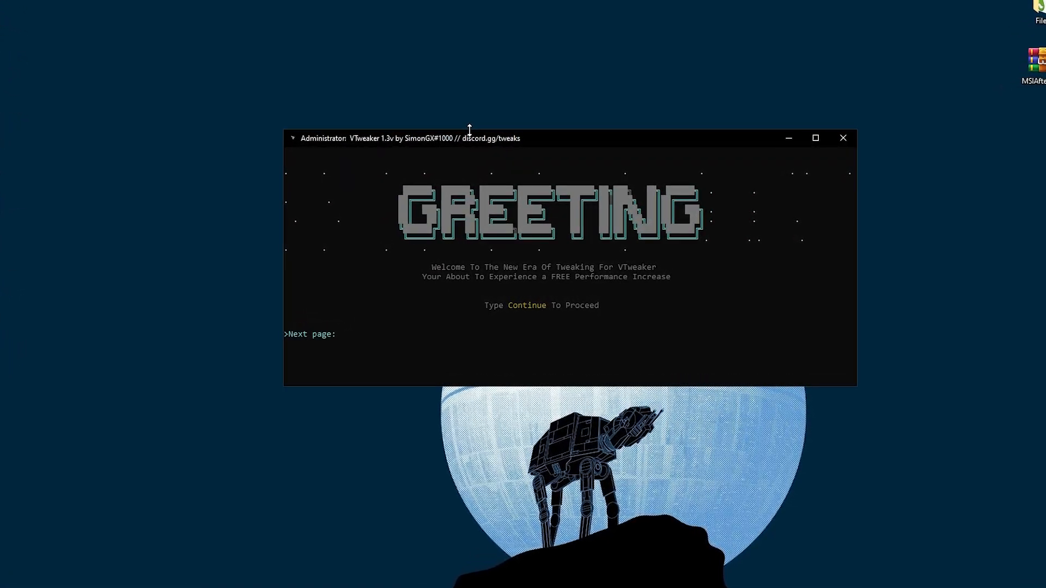
# - Type Continue at VTweaker's Next page prompt to reach the VTWEAKS menu
pyautogui.write('Coont')
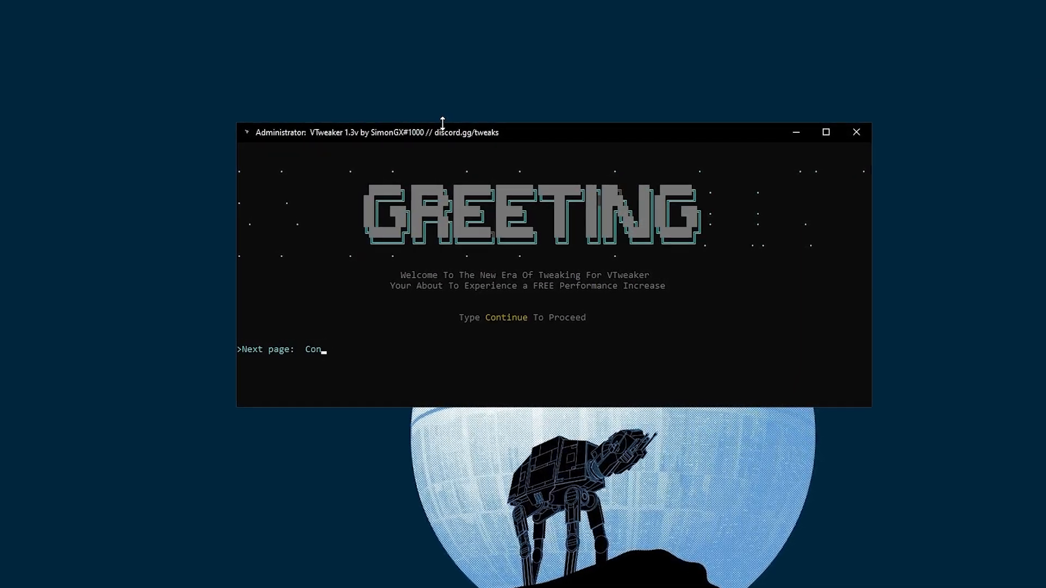
pyautogui.write('tin')
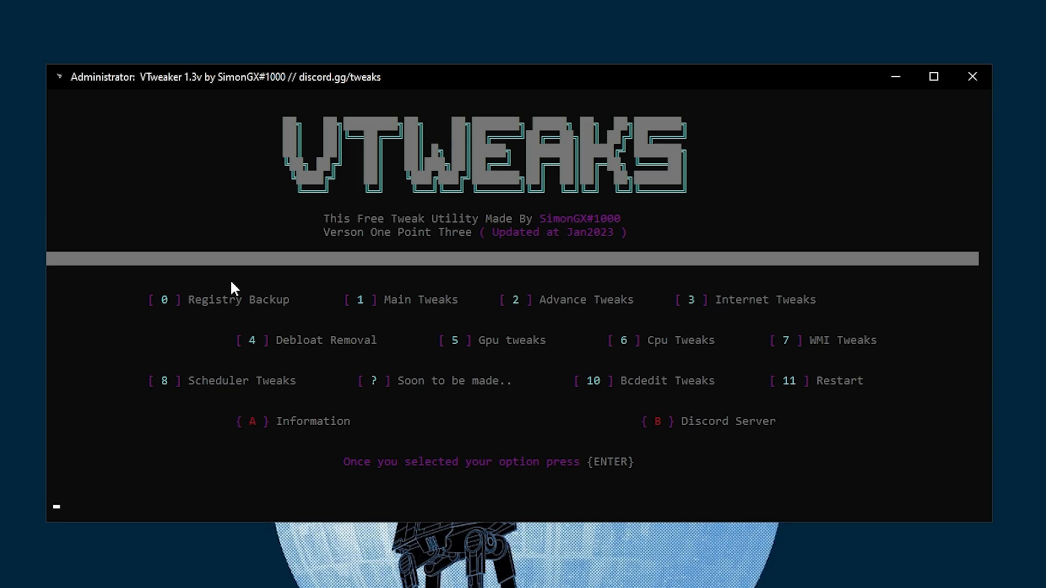
# - Search Windows for 'restore' and open Create a restore point
pyautogui.click(9, 576)
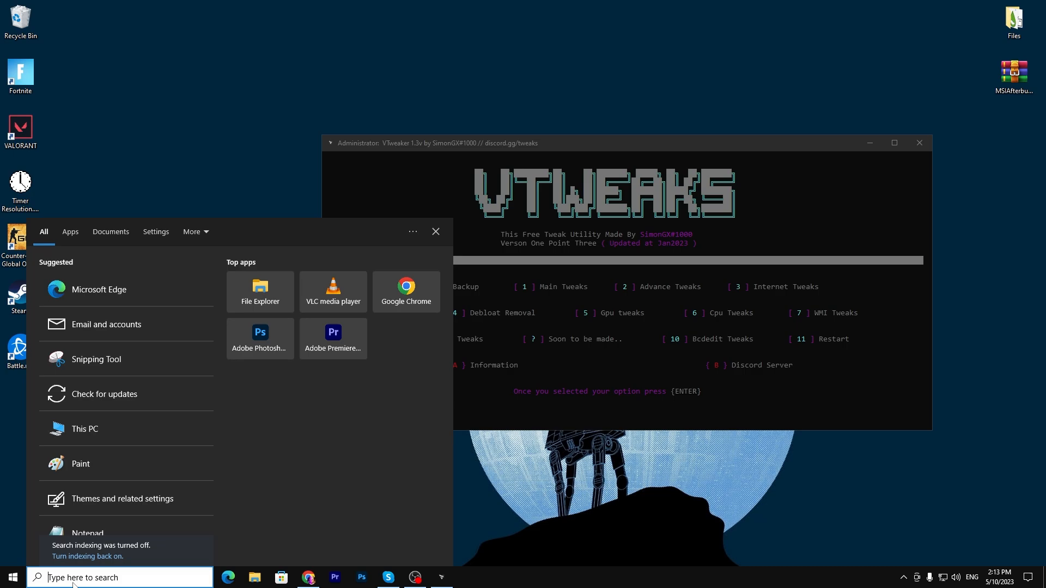
pyautogui.write('restor')
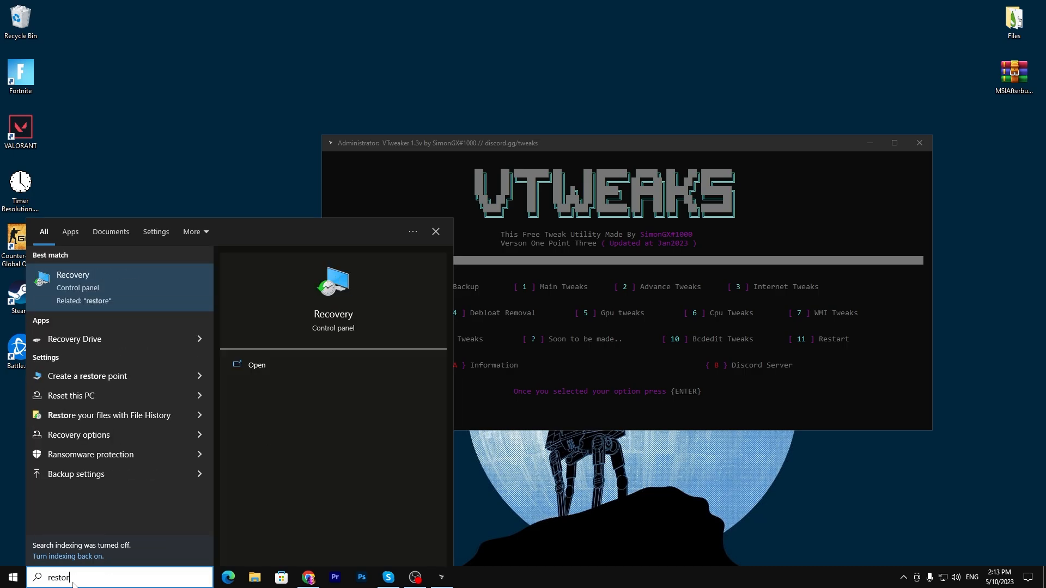
pyautogui.click(87, 375)
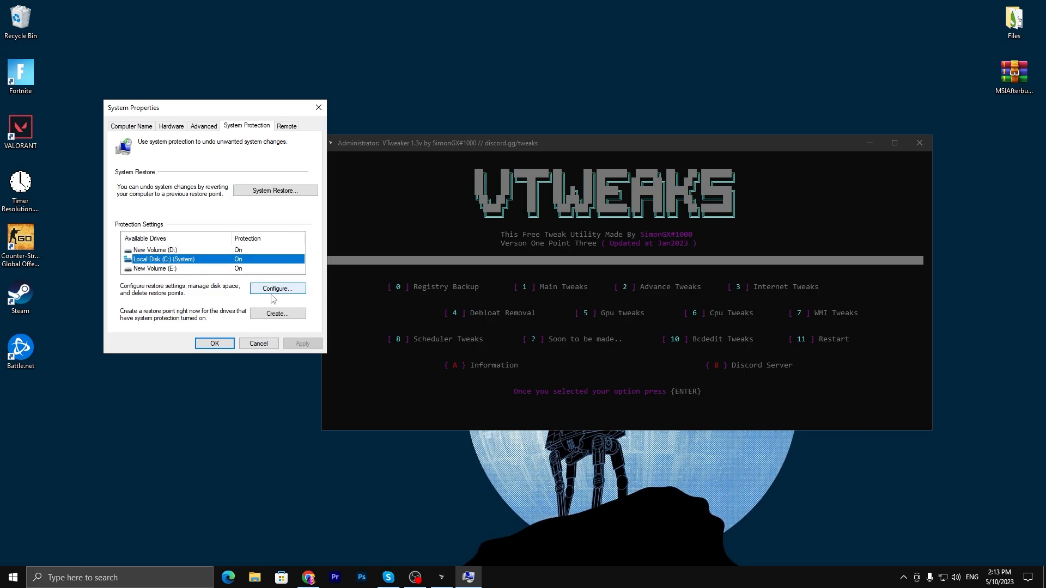
# - Create a named restore point on the System Protection tab and close the success message
pyautogui.click(277, 288)
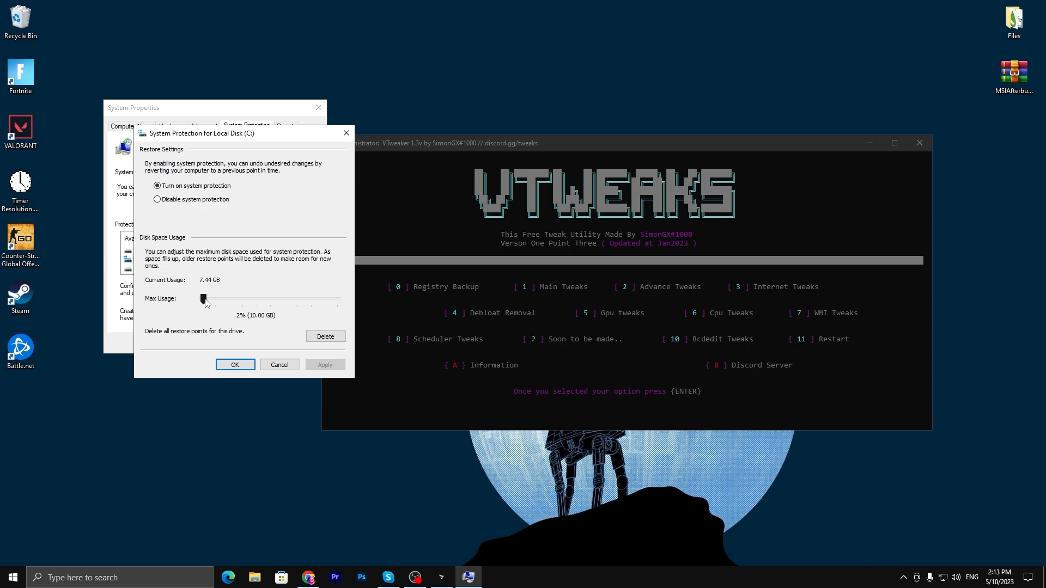
pyautogui.click(234, 364)
pyautogui.write('ru')
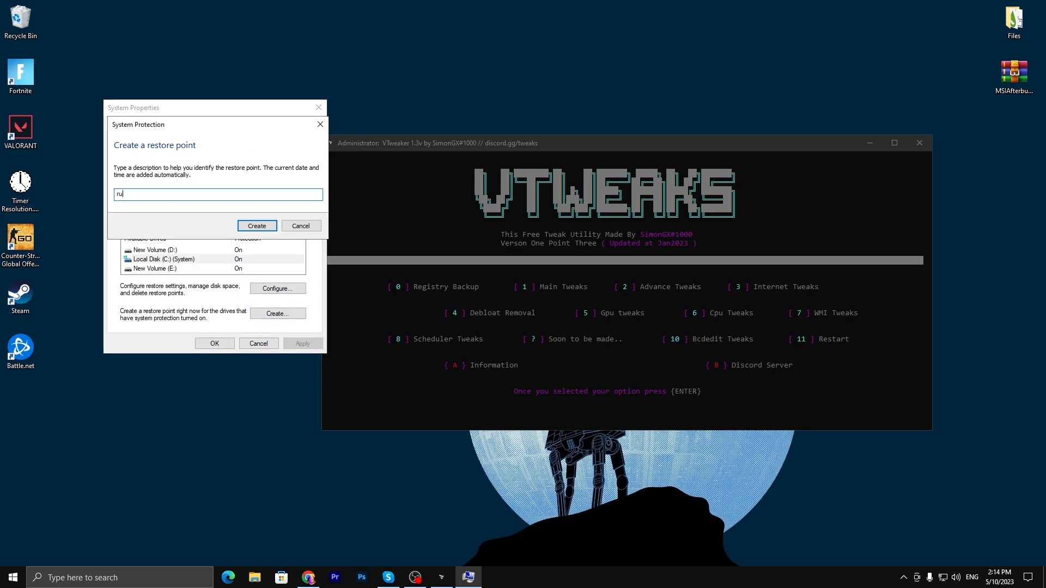
pyautogui.click(256, 226)
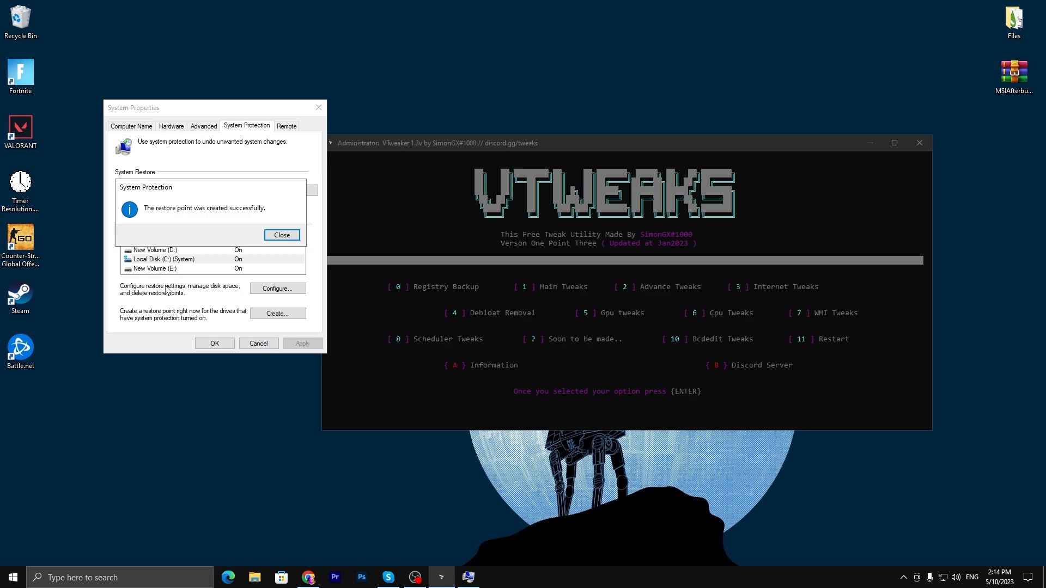
pyautogui.moveTo(265, 229)
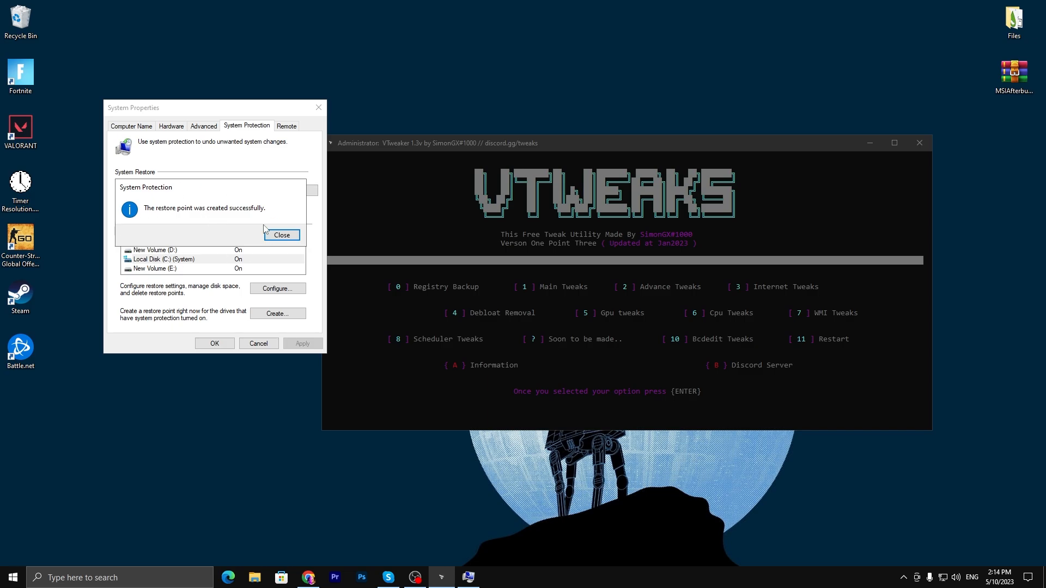
pyautogui.click(281, 235)
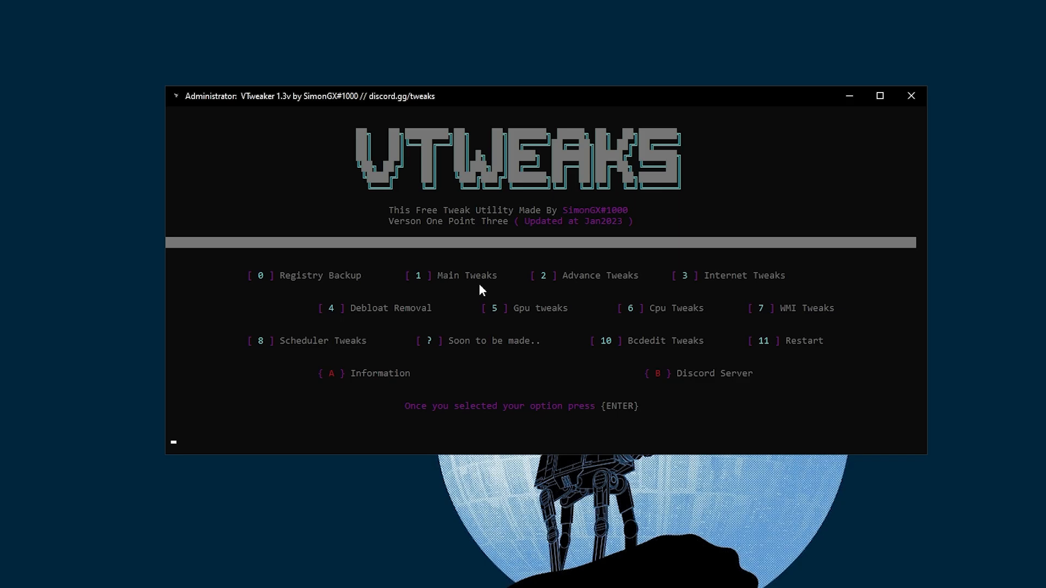
# - Run VTweaker option 0, Registry Backup, and confirm the Completed dialog
pyautogui.write('0')
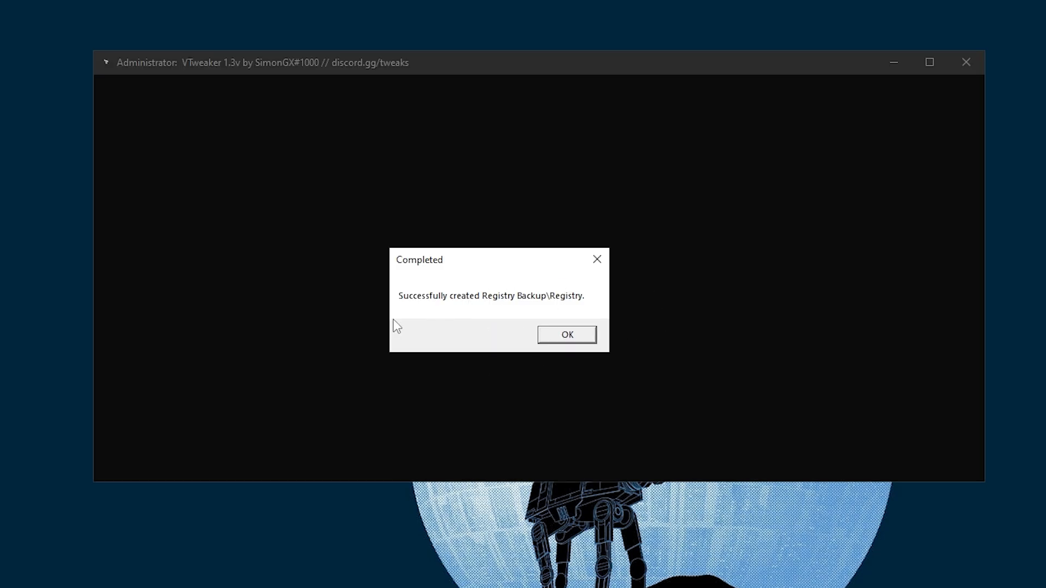
pyautogui.click(565, 333)
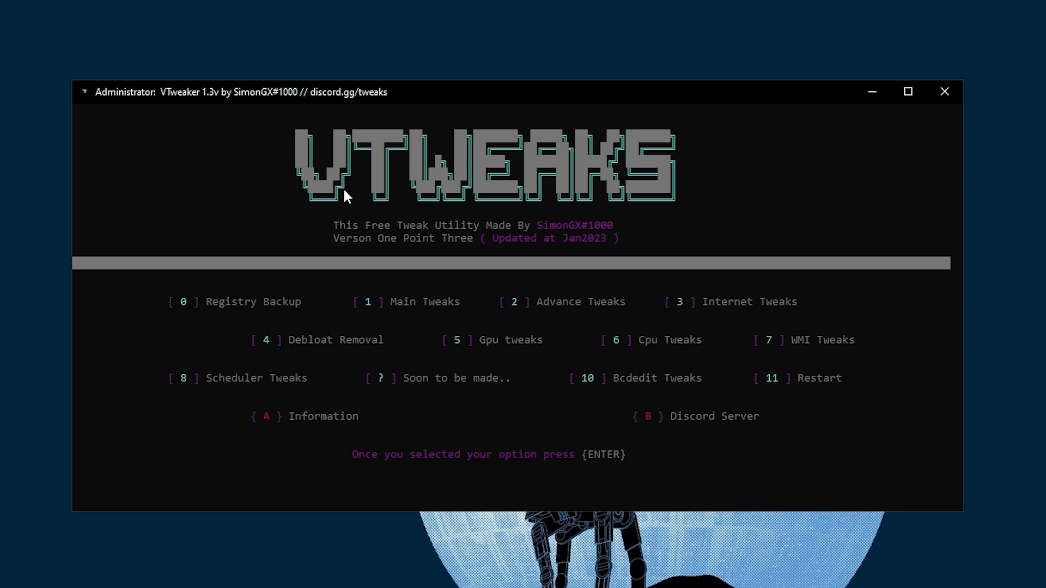
pyautogui.moveTo(812, 202)
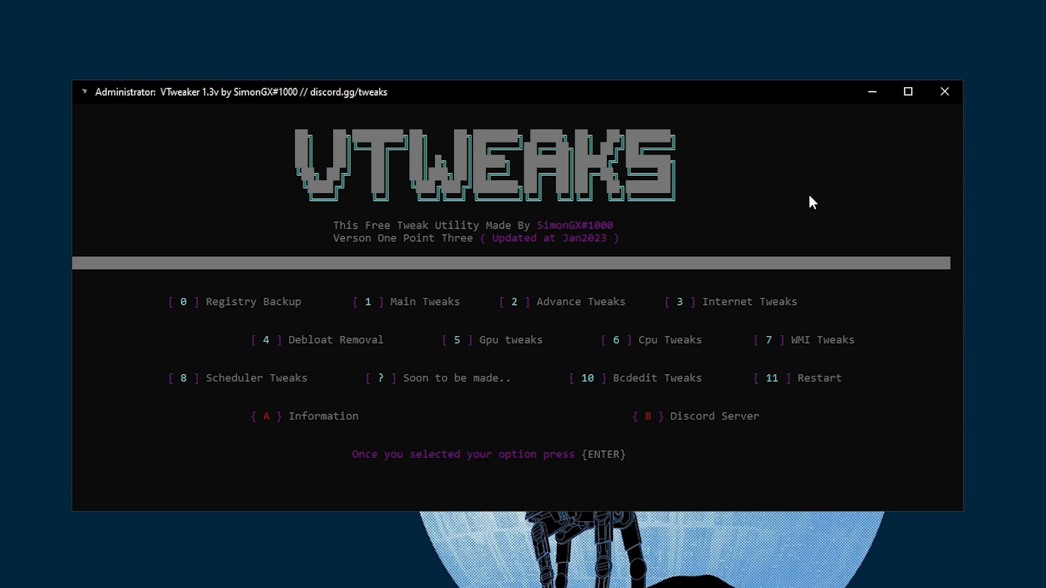
pyautogui.moveTo(564, 324)
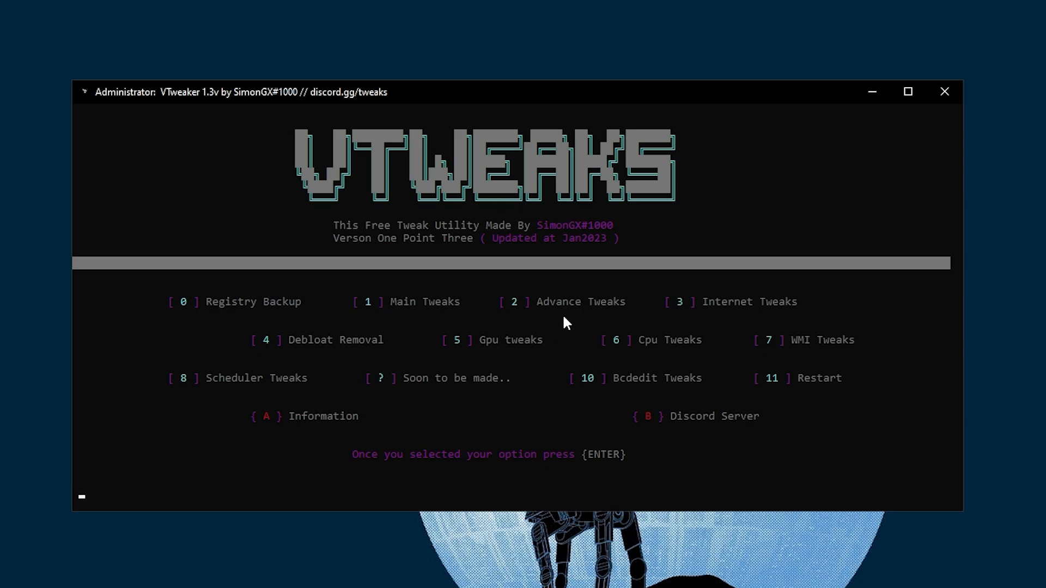
pyautogui.moveTo(493, 273)
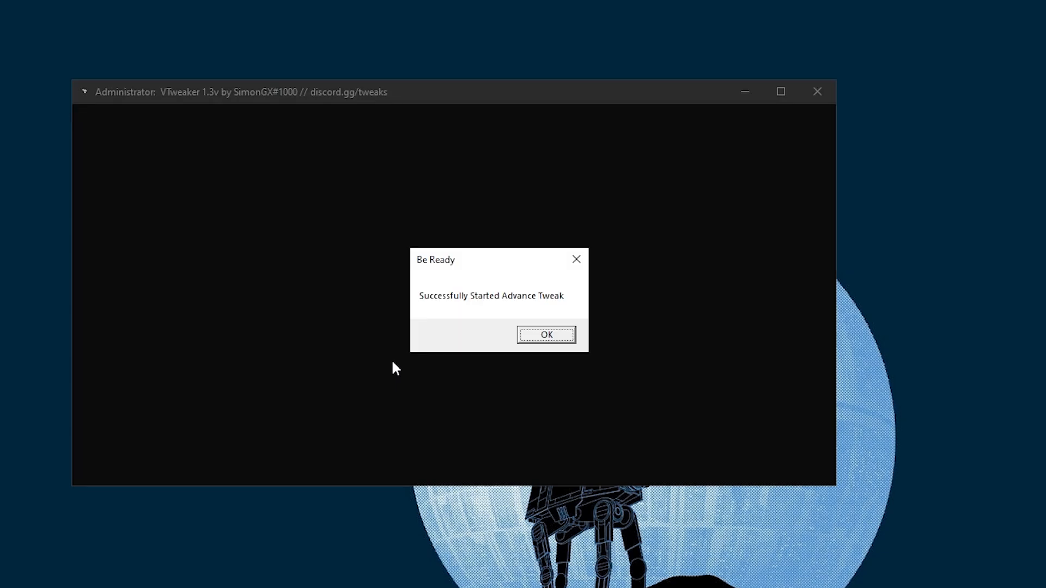
pyautogui.moveTo(519, 327)
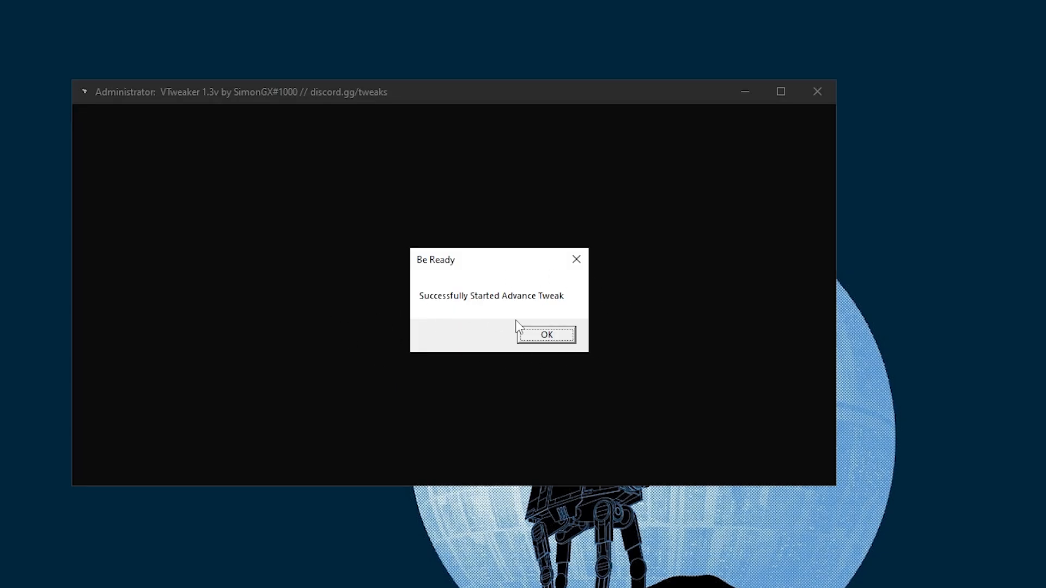
# - Confirm Be Ready for Advance Tweaks and choose option 3, Tscysncpolicy Enhanced
pyautogui.click(545, 333)
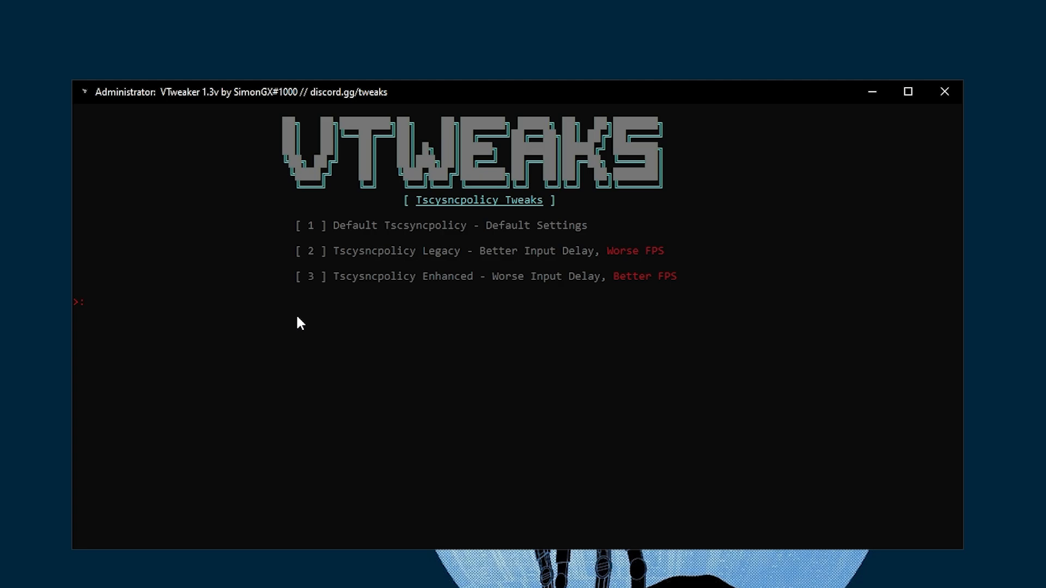
pyautogui.write('3')
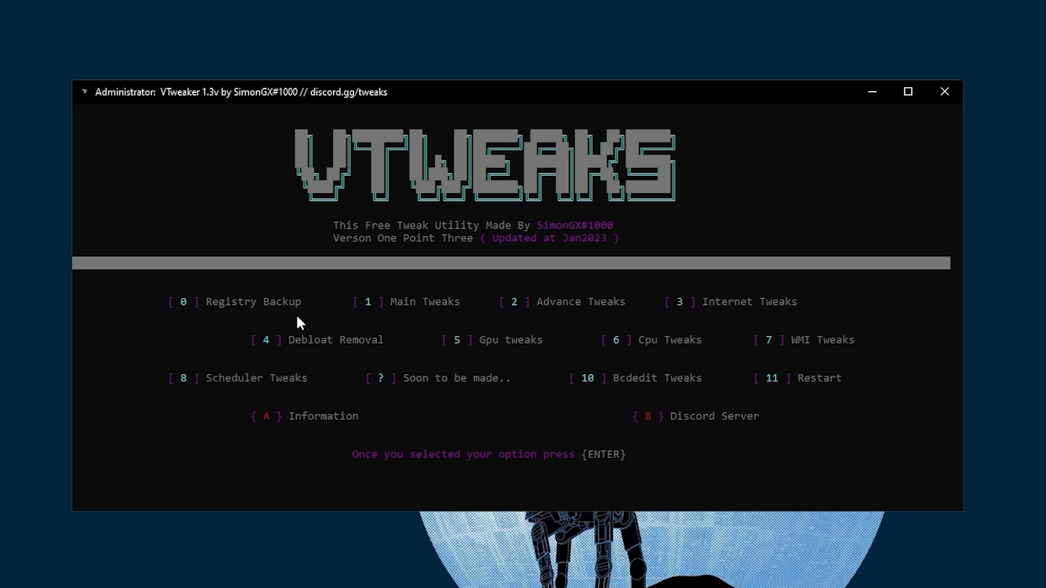
# - Choose option 5 Gpu tweaks, then 1 Nvidia Tweaks, and confirm the dialog
pyautogui.write('5')
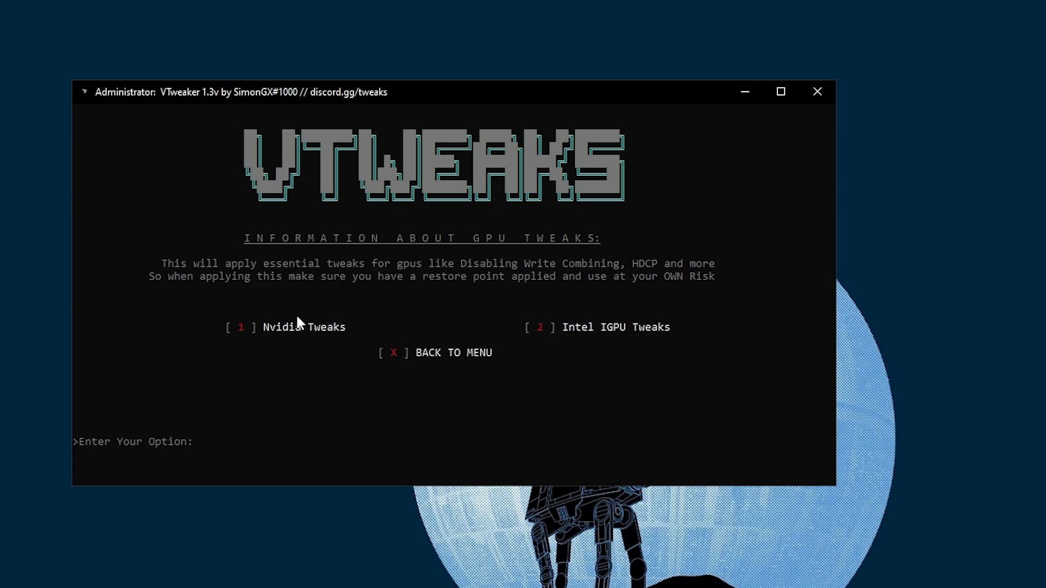
pyautogui.write('1')
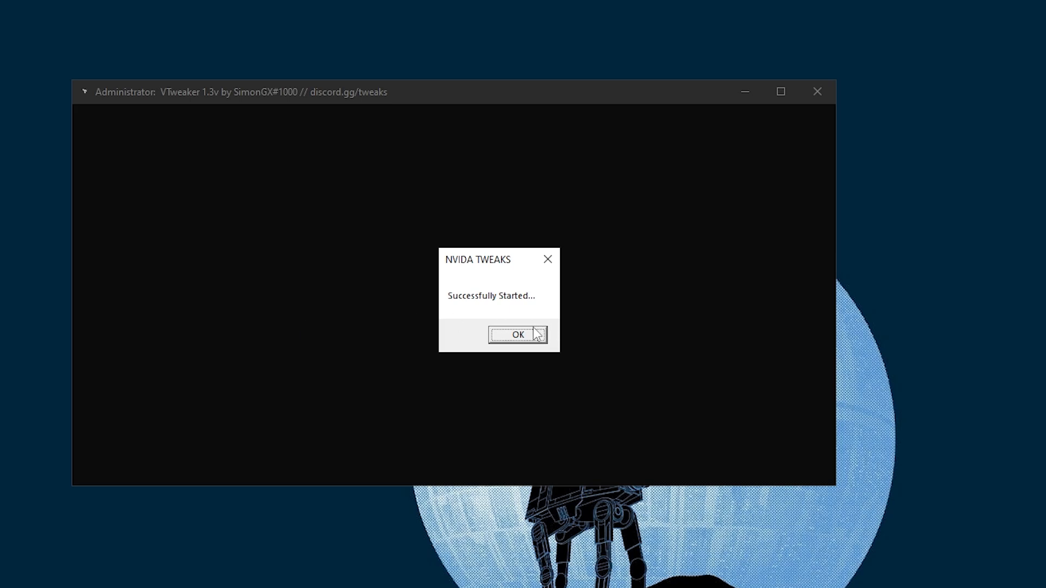
pyautogui.click(516, 333)
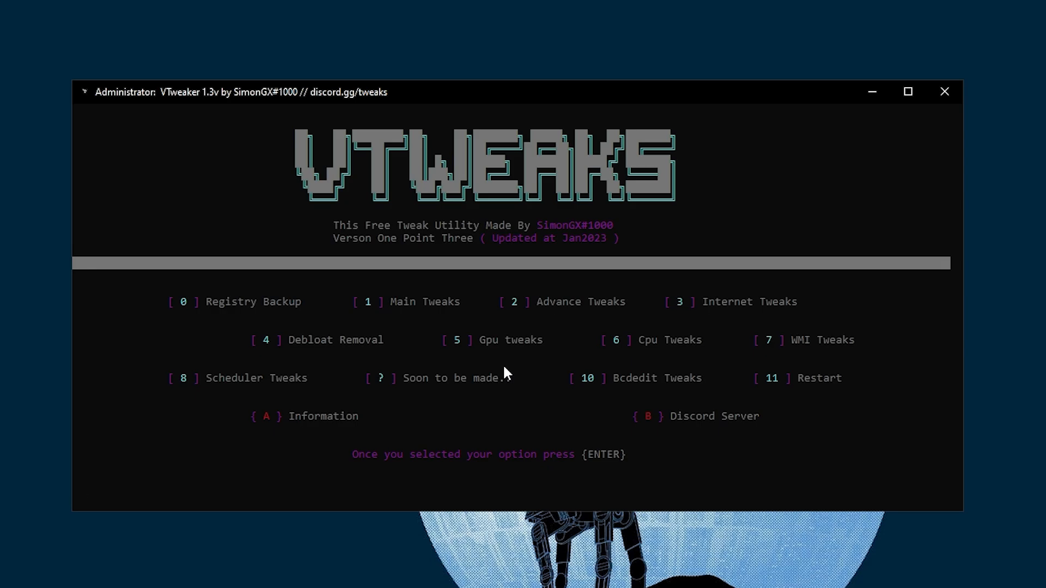
# - Exit VTweaker with option 11 and bring up the Start menu
pyautogui.write('11')
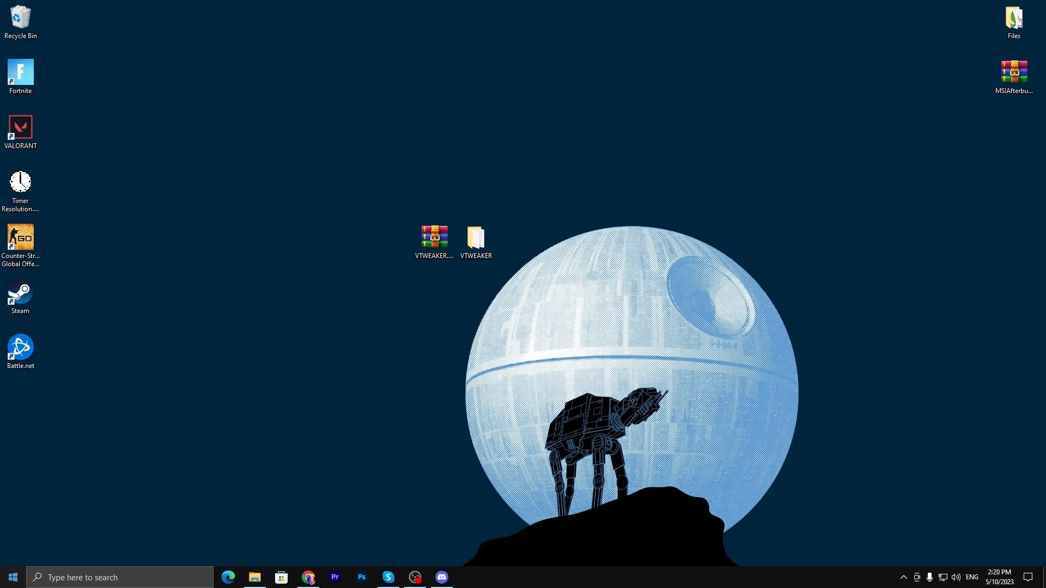
pyautogui.click(12, 576)
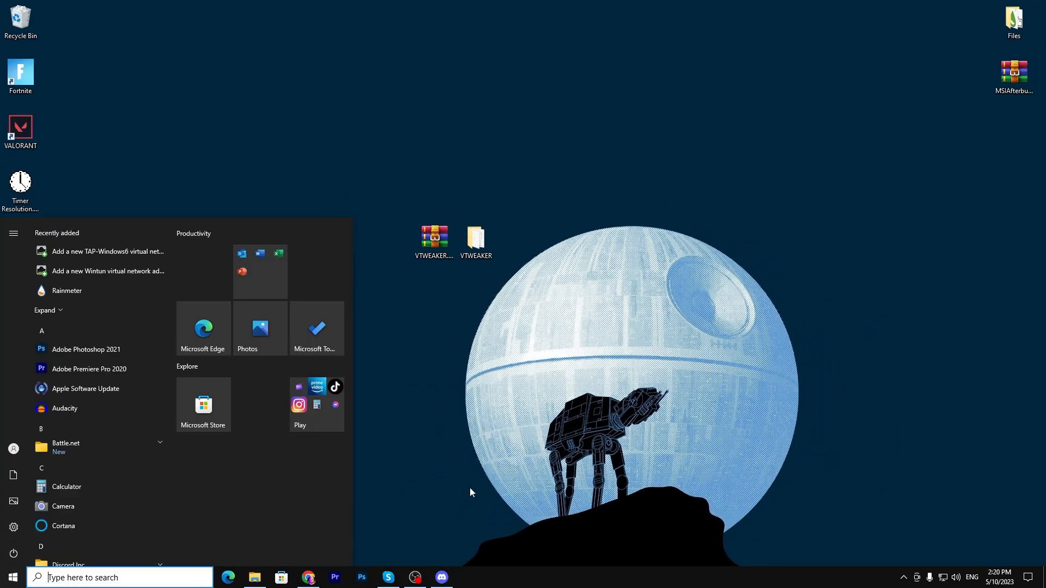